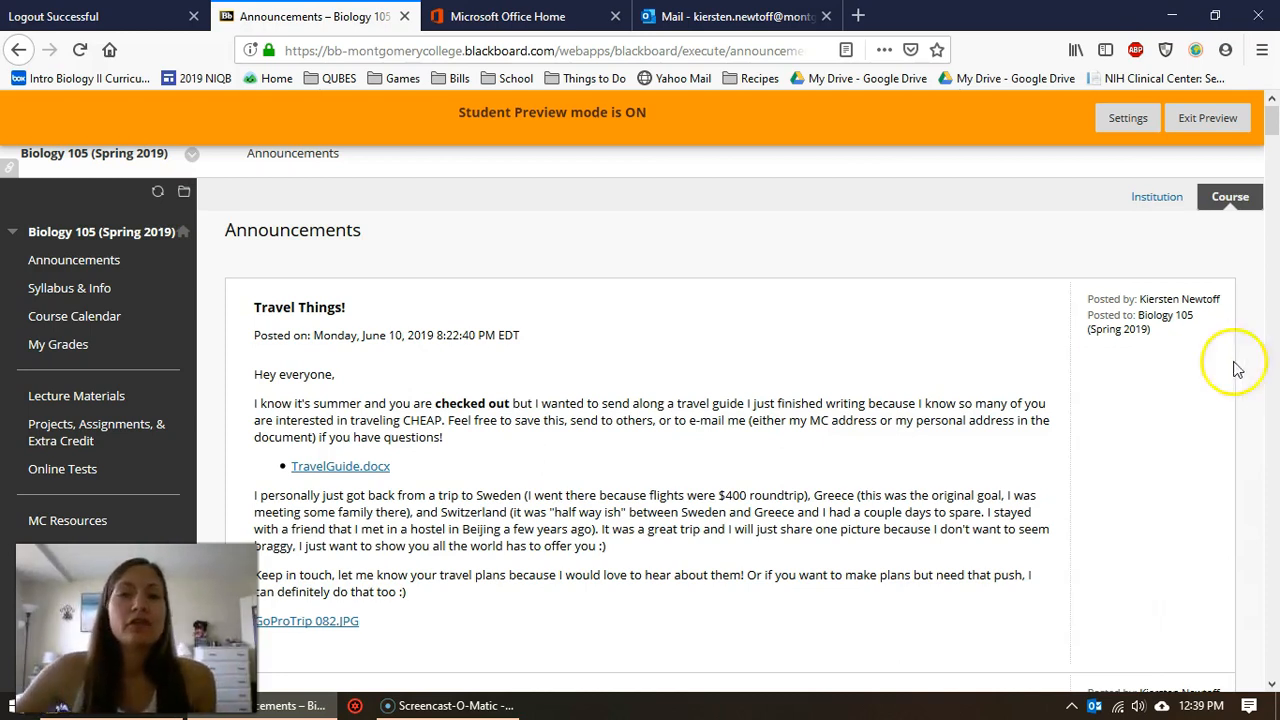
- Open My Grades from the Biology 105 course menu
{"action": "left_click", "coordinate": [58, 344]}
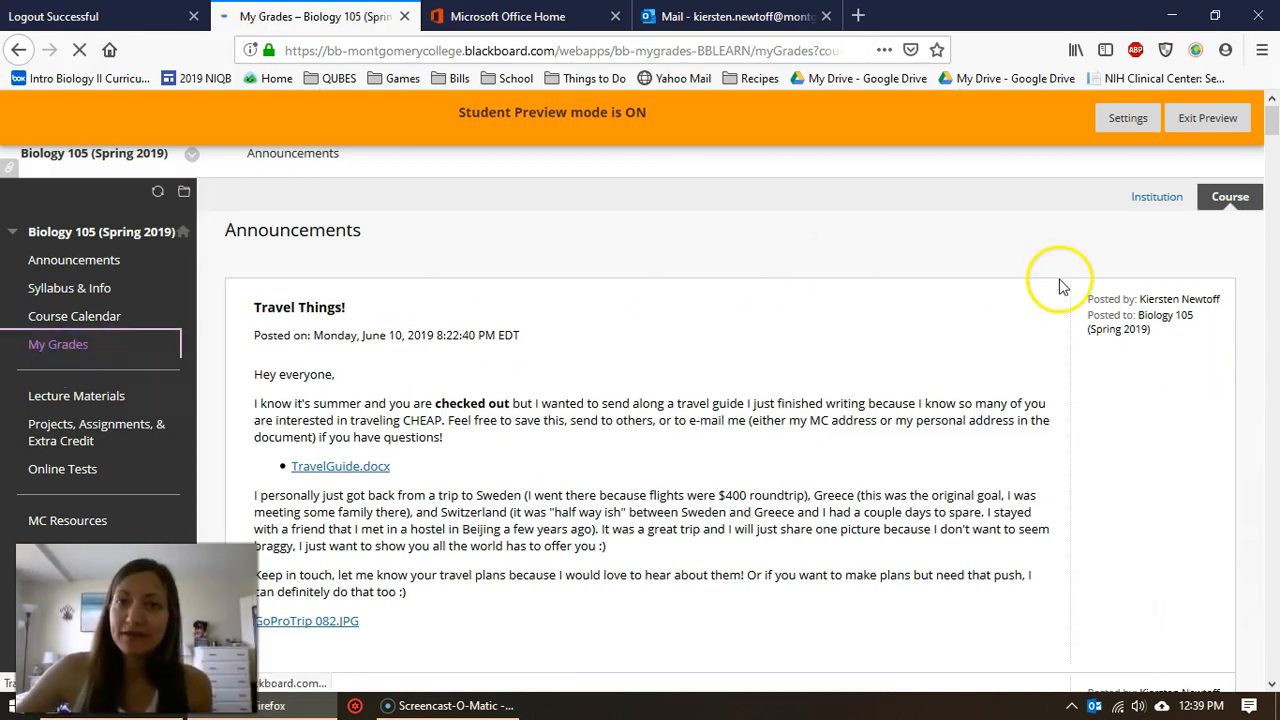
- Load My Grades (83.64% current grade) and scroll down to the QQ8 quiz row
{"action": "left_click", "coordinate": [58, 344]}
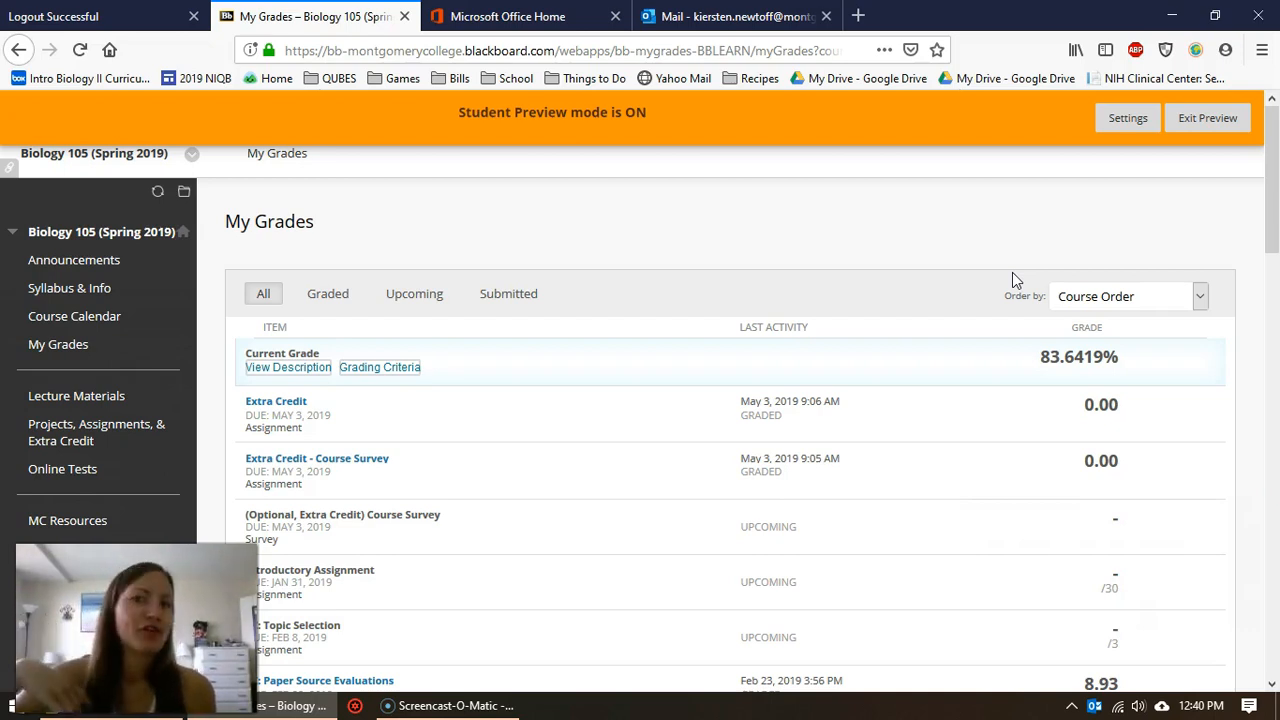
{"action": "scroll", "scroll_direction": "up", "scroll_amount": 3}
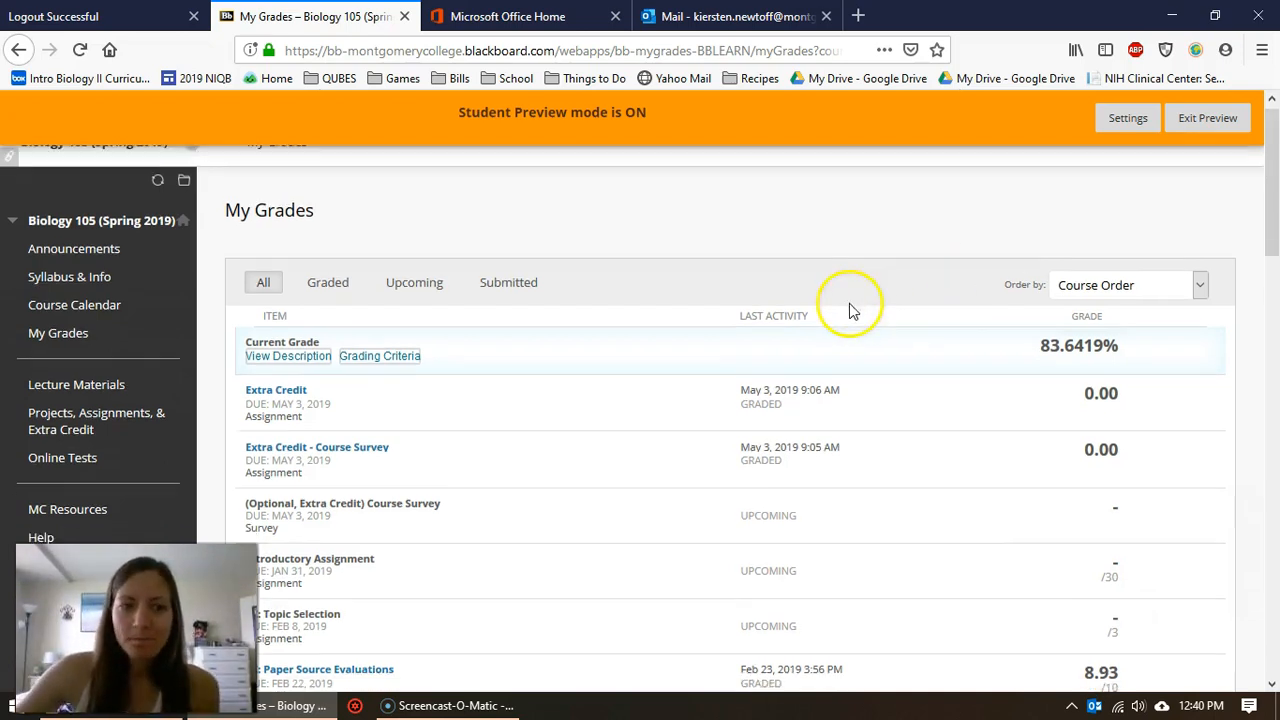
{"action": "scroll", "scroll_direction": "down", "scroll_amount": 3}
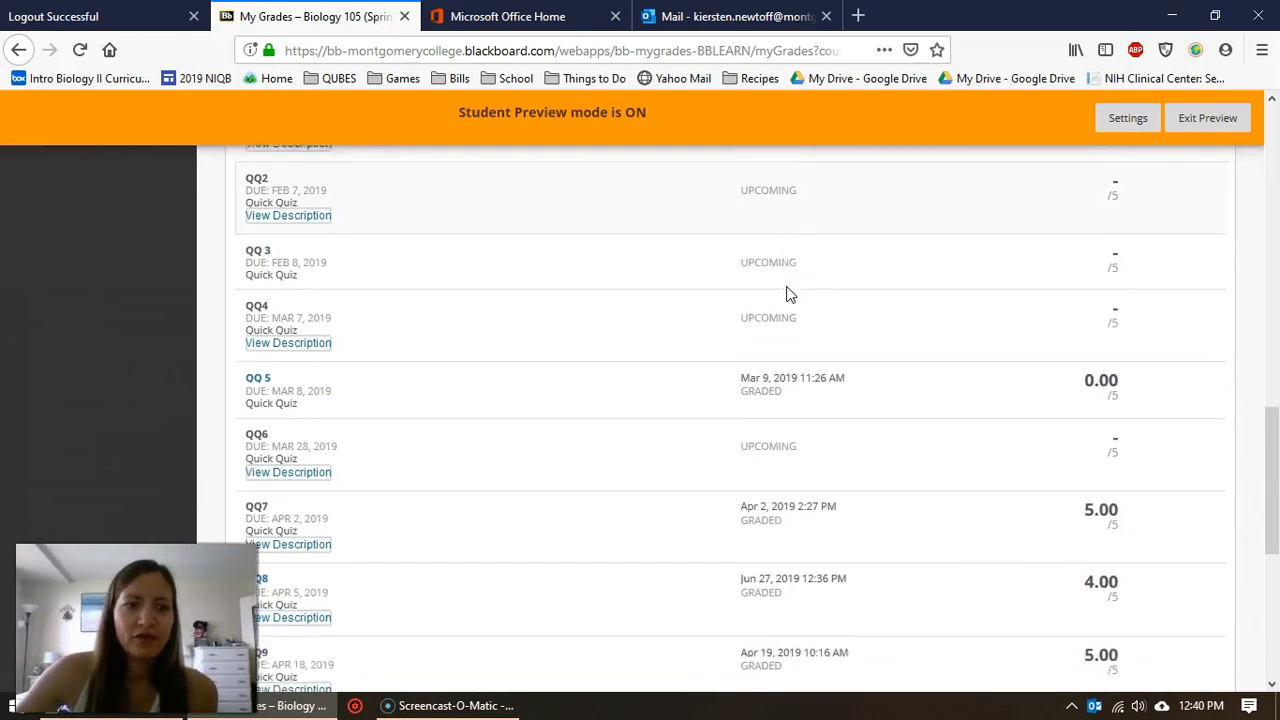
{"action": "scroll", "scroll_direction": "down", "scroll_amount": 3}
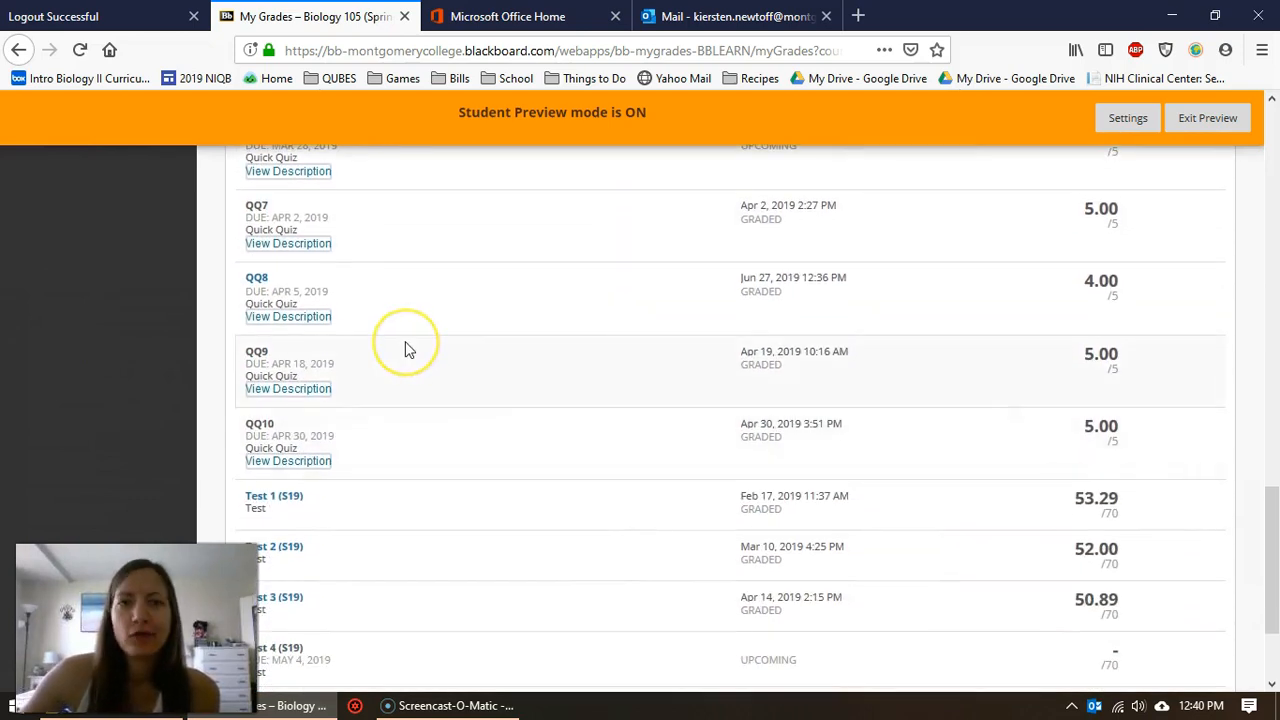
{"action": "mouse_move", "coordinate": [405, 345]}
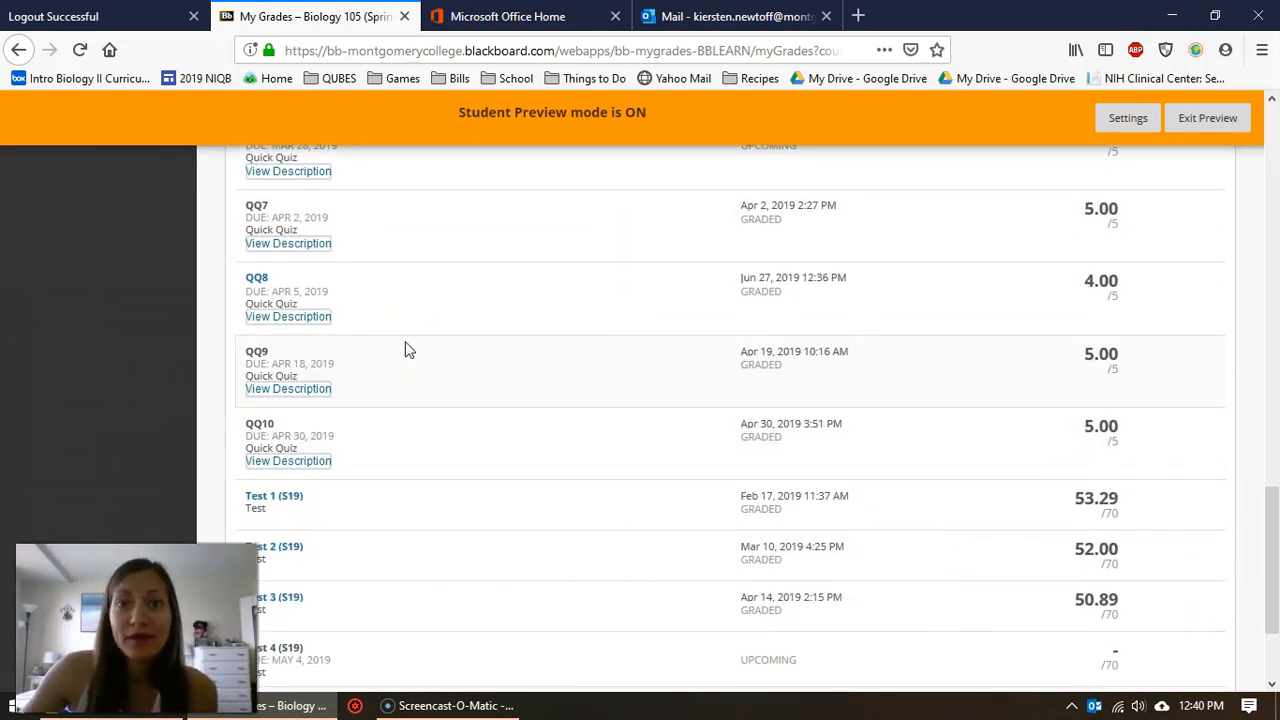
{"action": "mouse_move", "coordinate": [395, 335]}
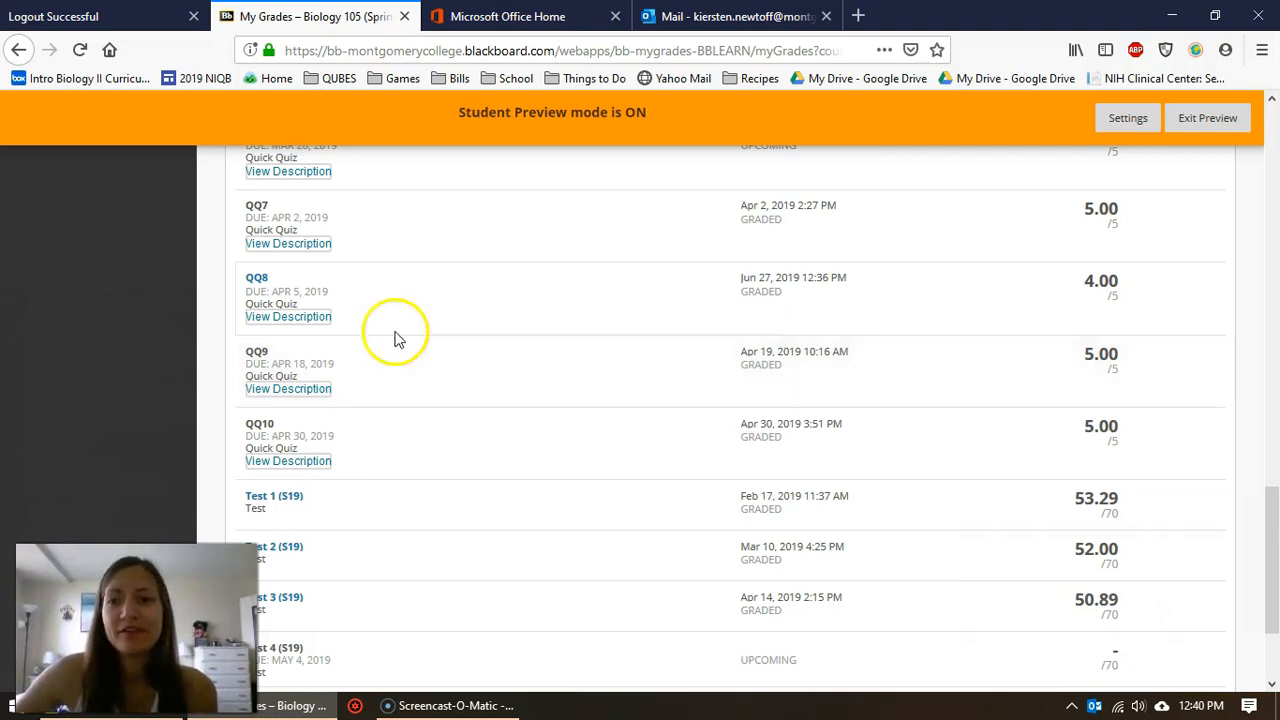
{"action": "mouse_move", "coordinate": [1130, 307]}
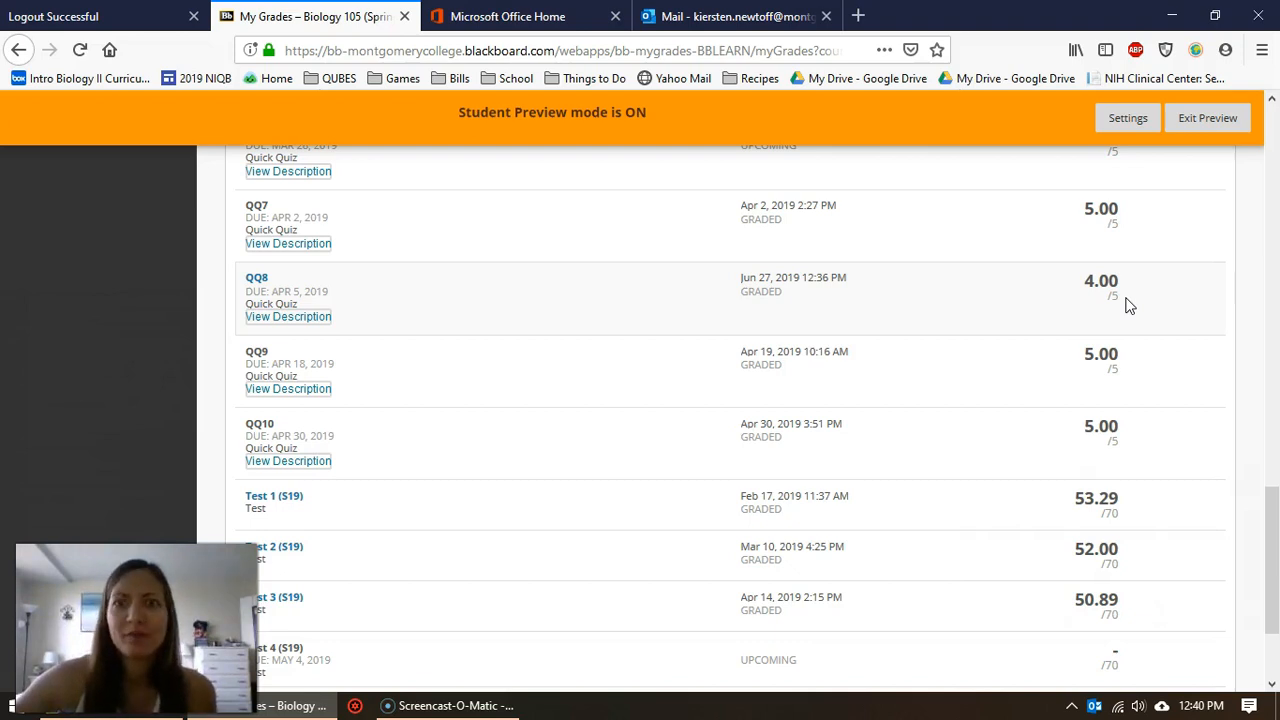
{"action": "mouse_move", "coordinate": [983, 298]}
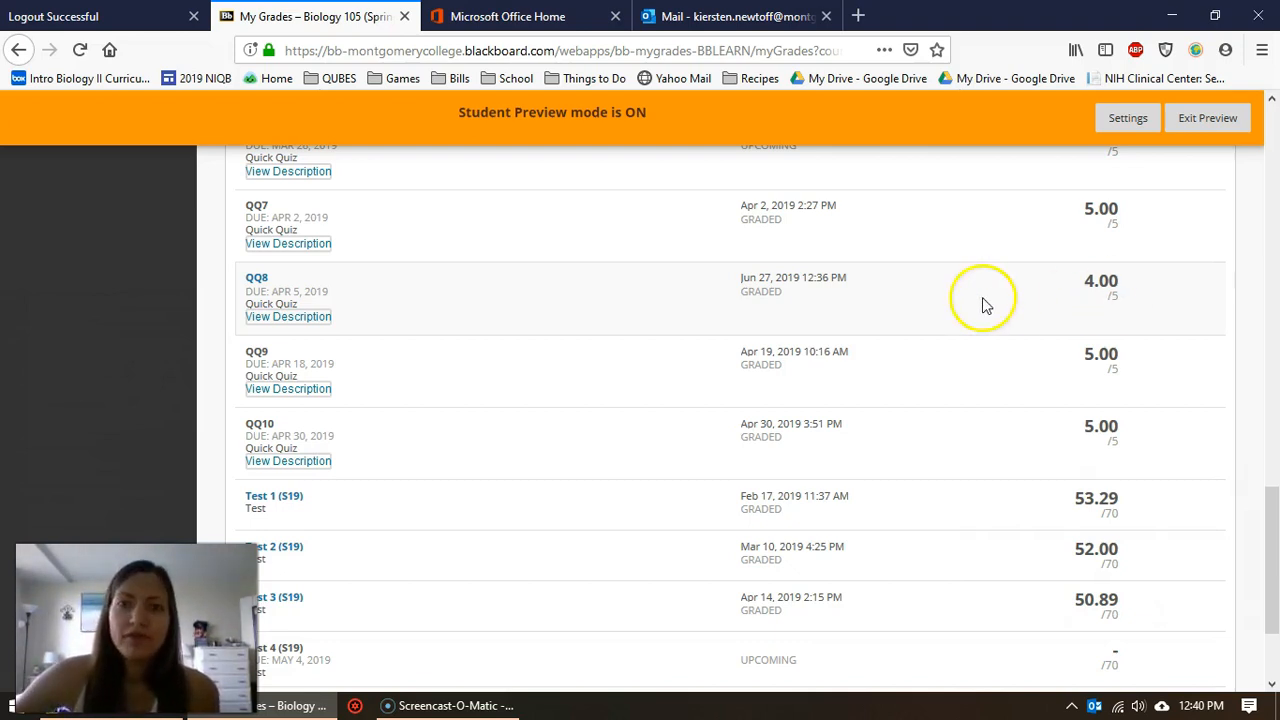
{"action": "mouse_move", "coordinate": [265, 285]}
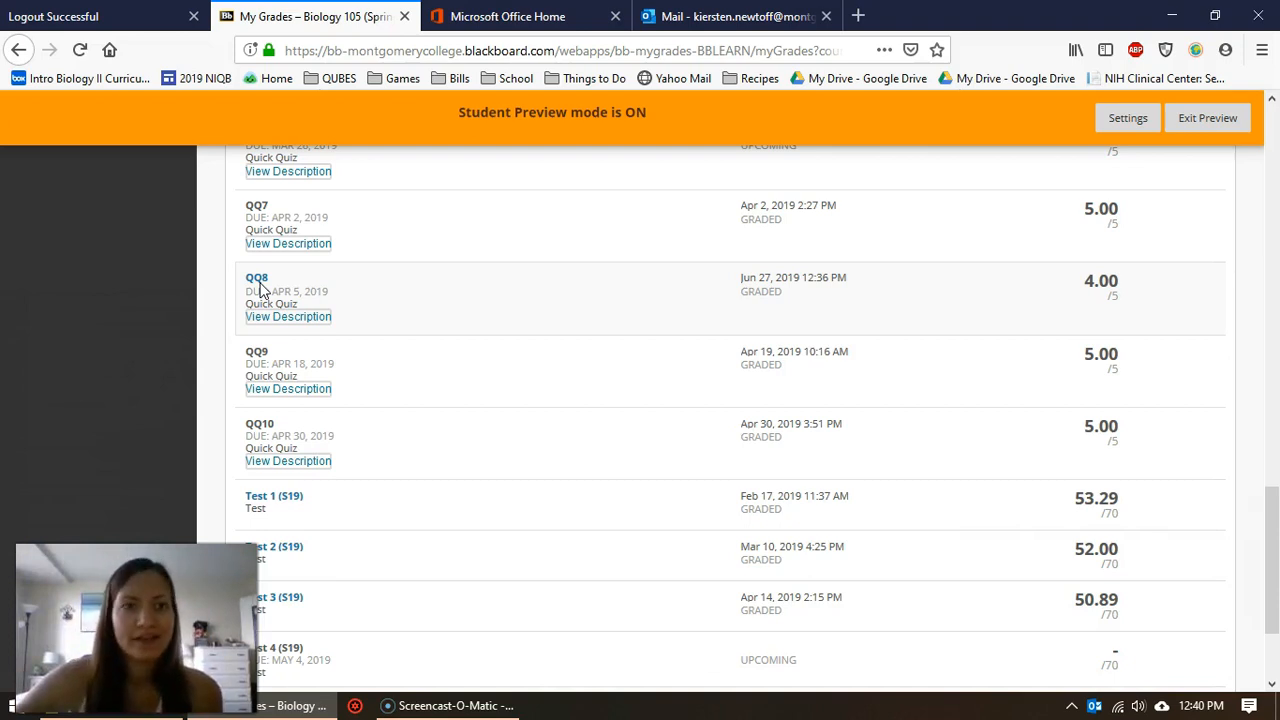
- Open QQ8's View Attempts page showing the late June 27, 2019 attempt graded 4.00
{"action": "left_click", "coordinate": [257, 277]}
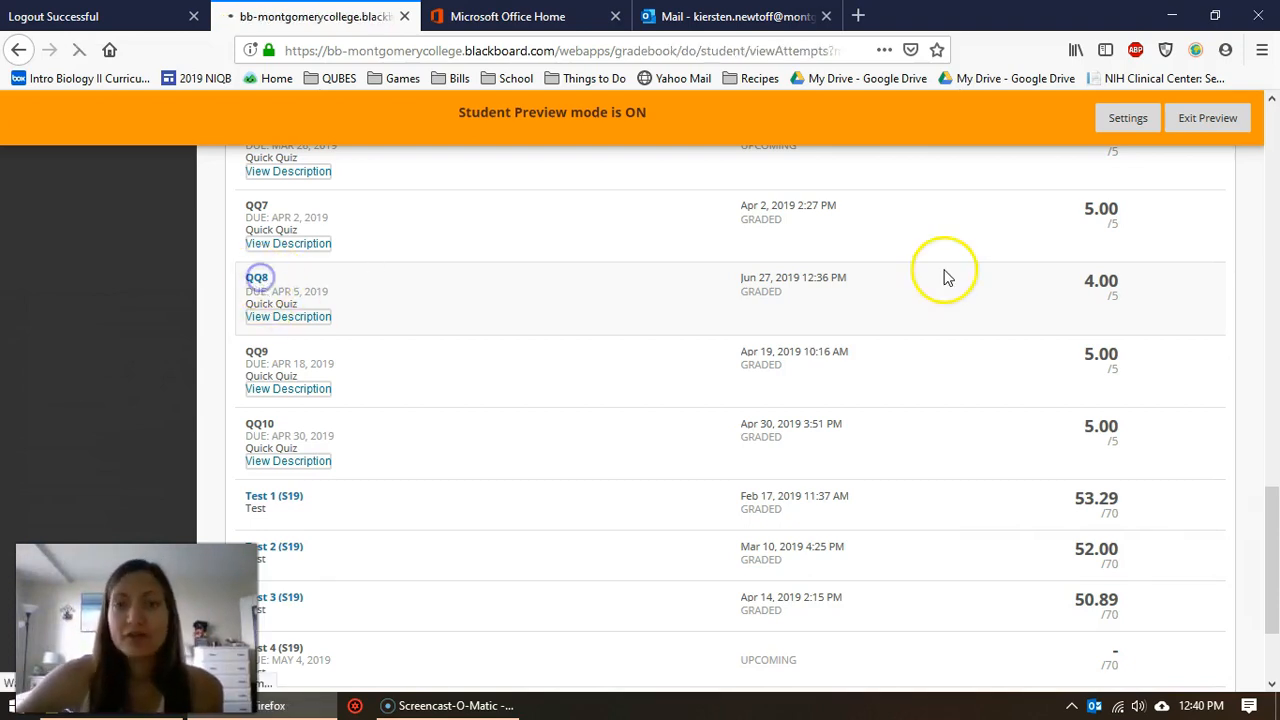
{"action": "left_click", "coordinate": [258, 277]}
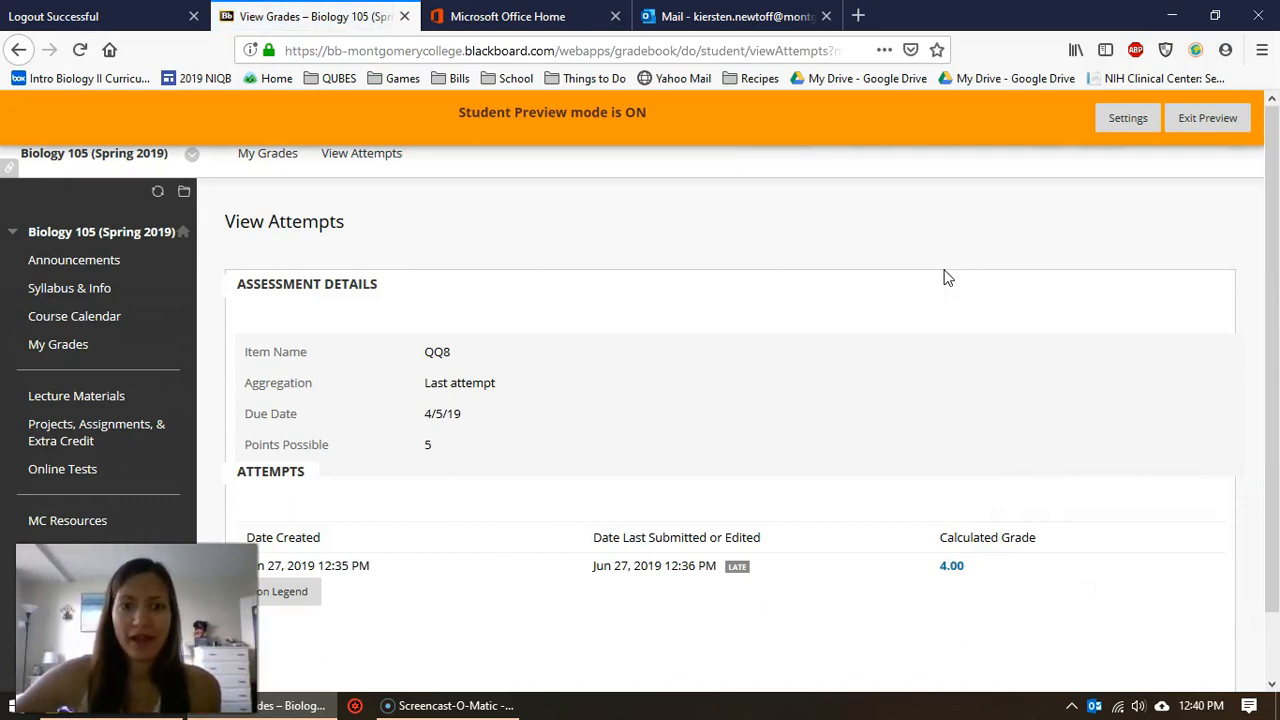
{"action": "scroll", "scroll_direction": "down", "scroll_amount": 3}
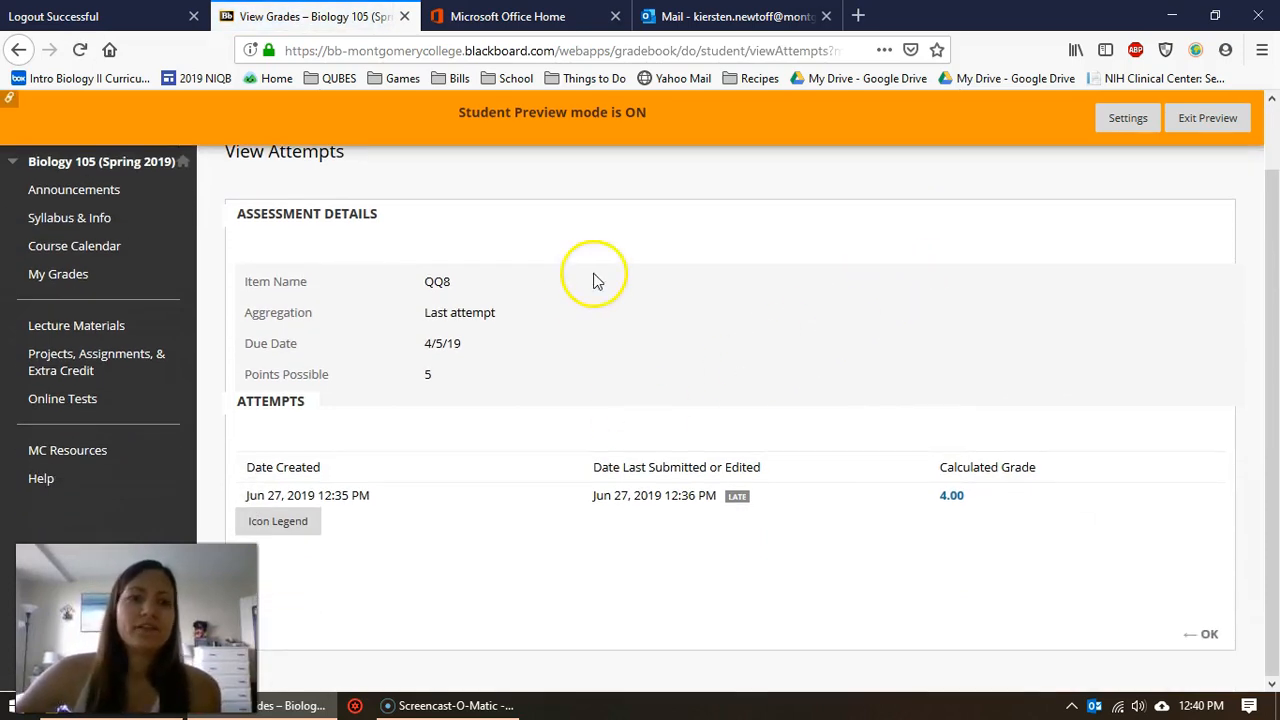
{"action": "mouse_move", "coordinate": [548, 372]}
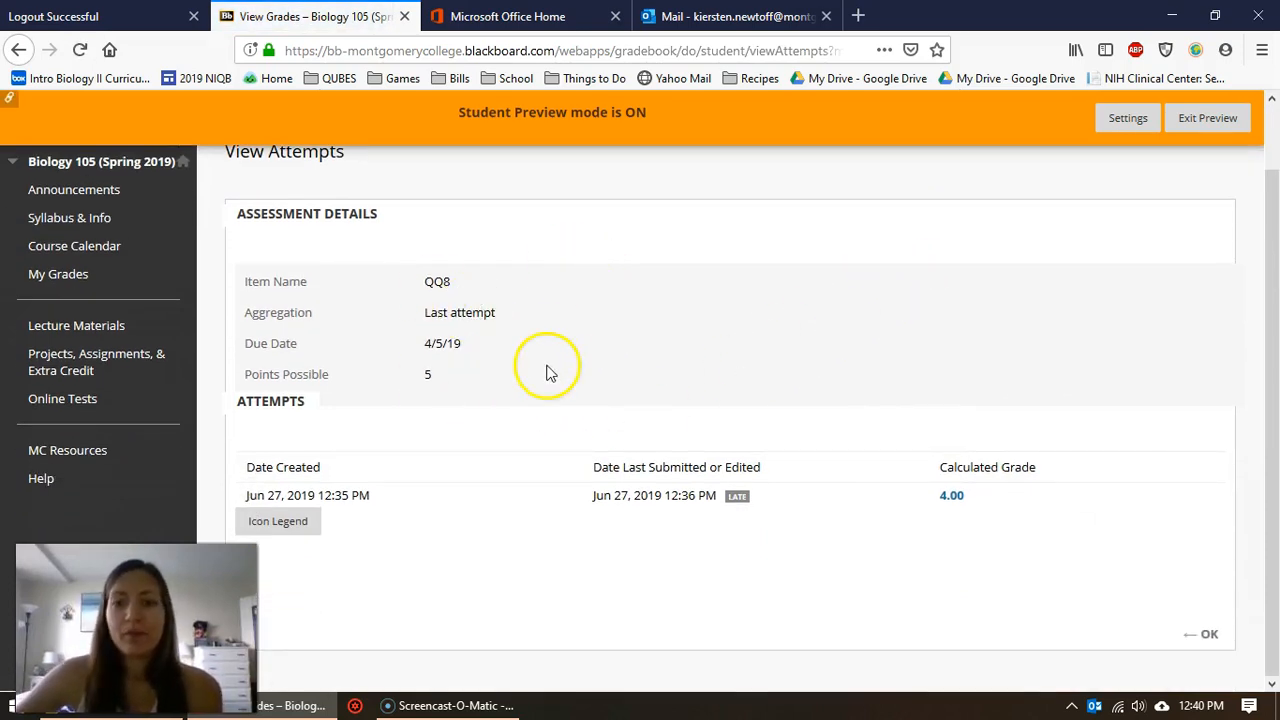
{"action": "mouse_move", "coordinate": [945, 525]}
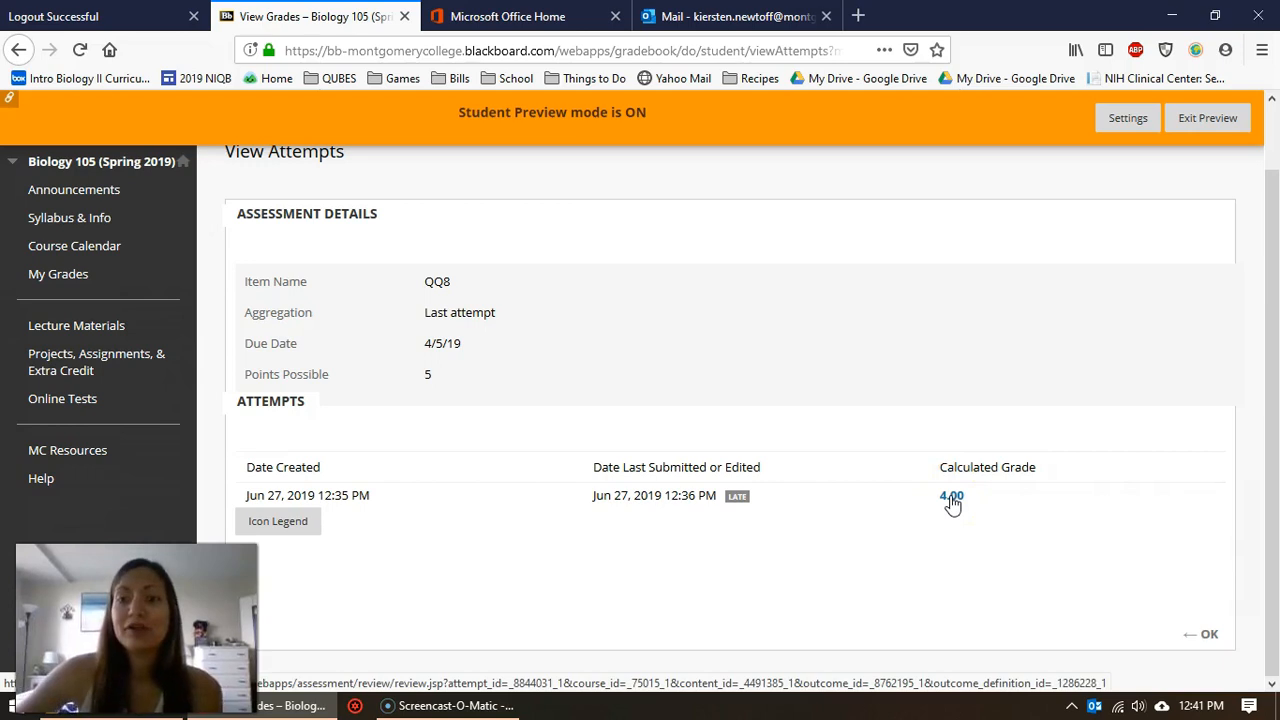
- Open the QQ8 attempt review, scored 4 of 5, and scroll to Question 1 (0.5 points)
{"action": "left_click", "coordinate": [951, 496]}
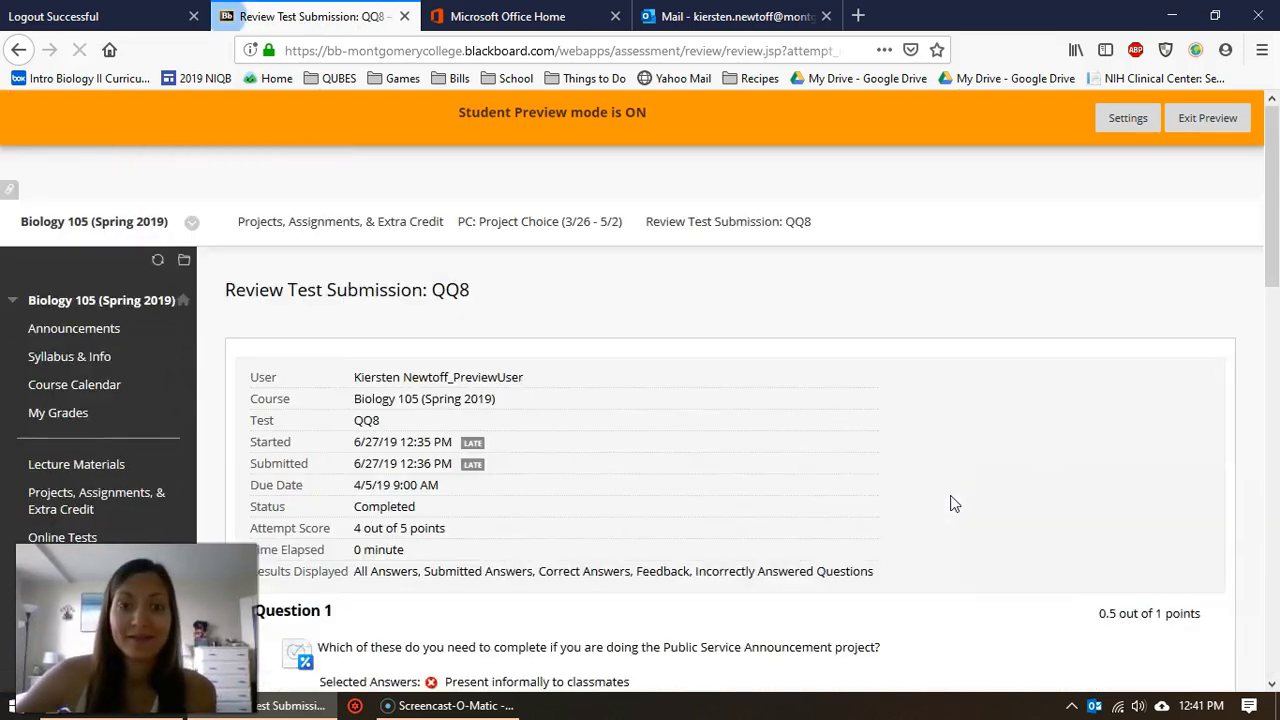
{"action": "scroll", "scroll_direction": "down", "scroll_amount": 3}
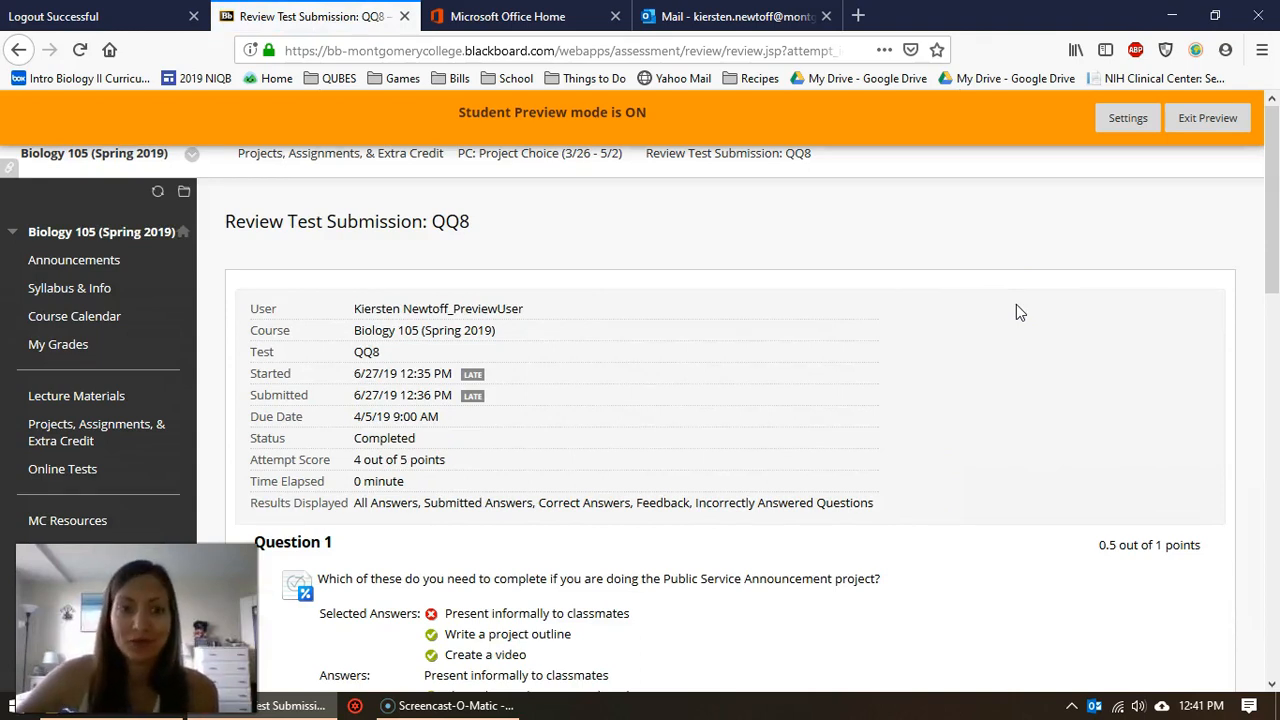
{"action": "scroll", "scroll_direction": "down", "scroll_amount": 3}
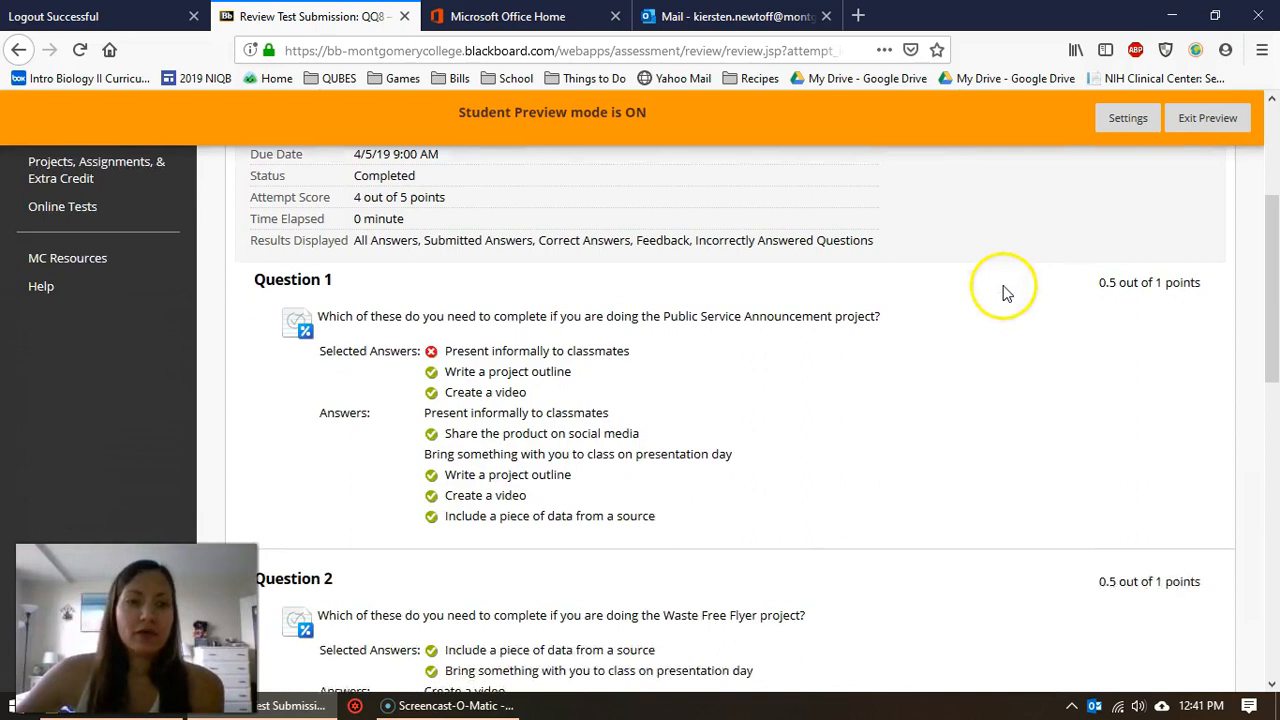
{"action": "scroll", "scroll_direction": "down", "scroll_amount": 3}
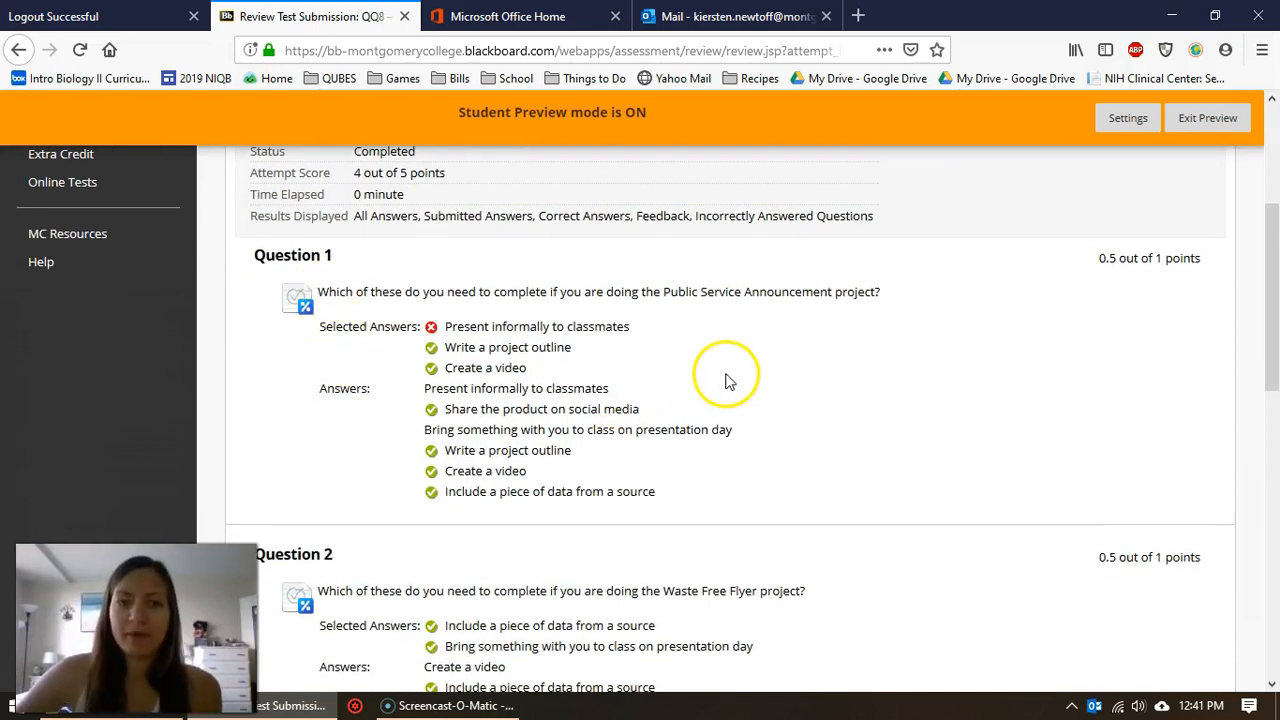
{"action": "mouse_move", "coordinate": [530, 400]}
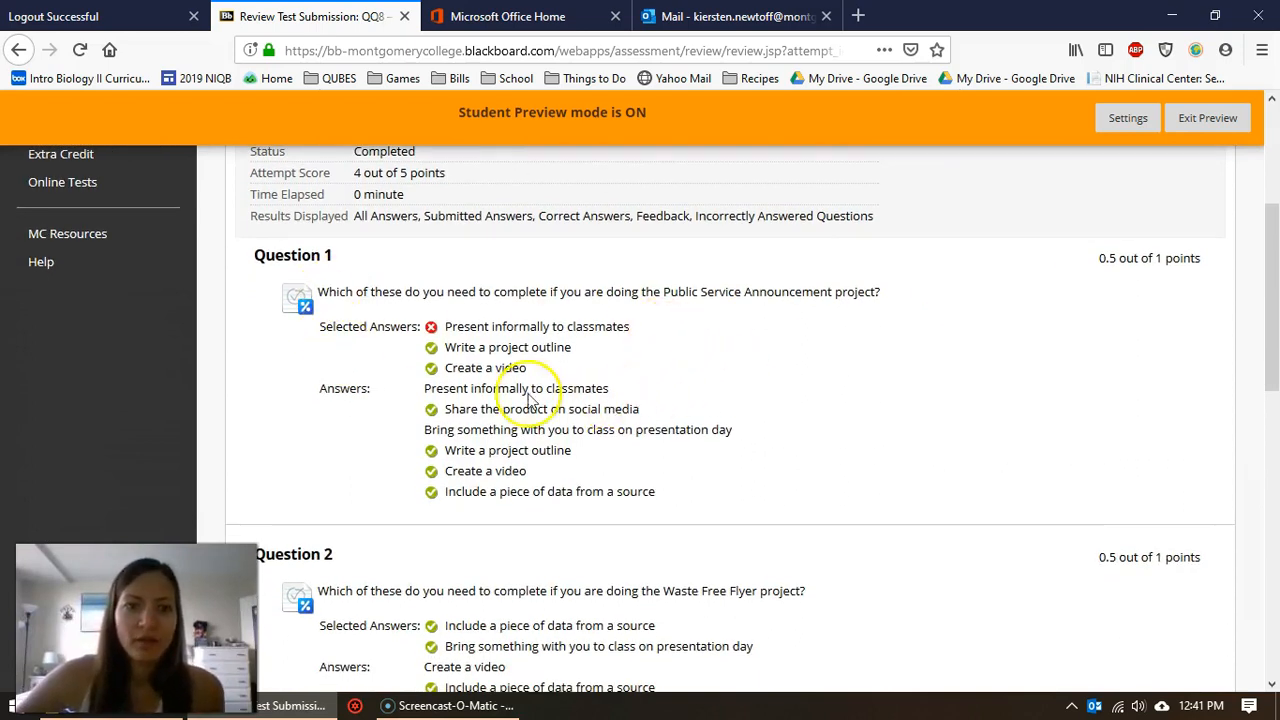
{"action": "mouse_move", "coordinate": [360, 414]}
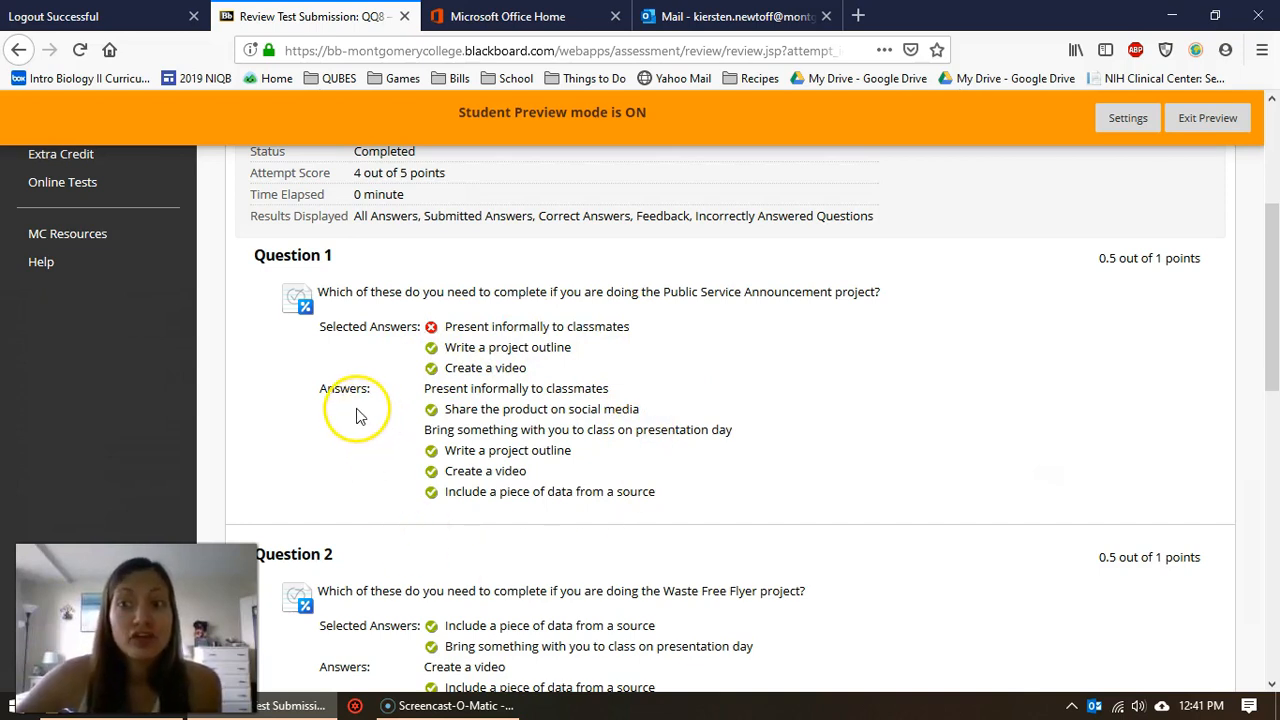
{"action": "mouse_move", "coordinate": [512, 457]}
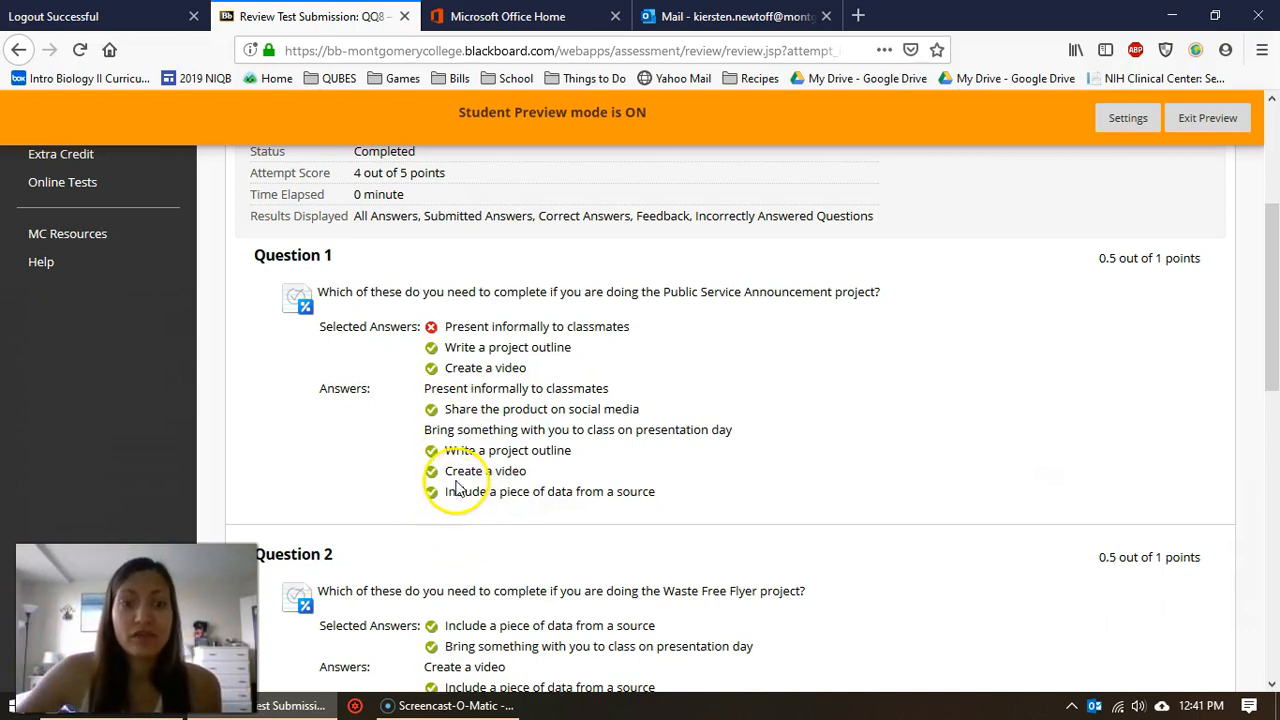
{"action": "mouse_move", "coordinate": [458, 502]}
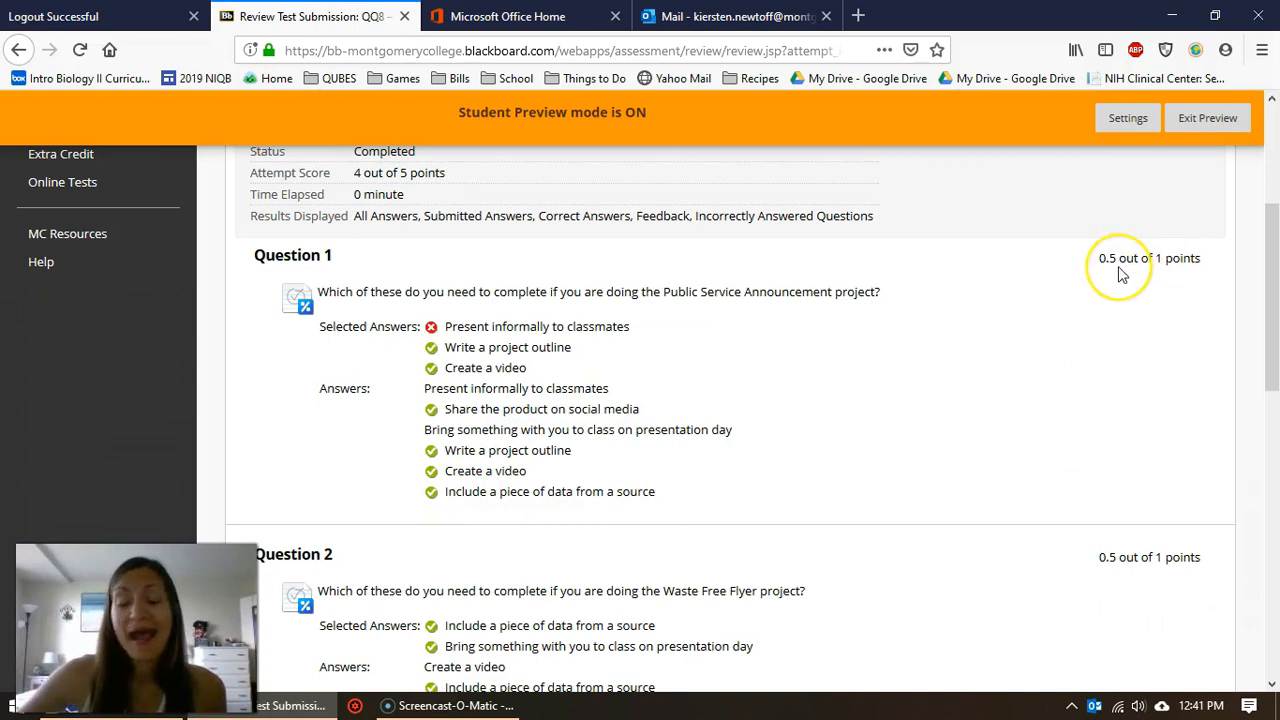
{"action": "mouse_move", "coordinate": [1120, 274]}
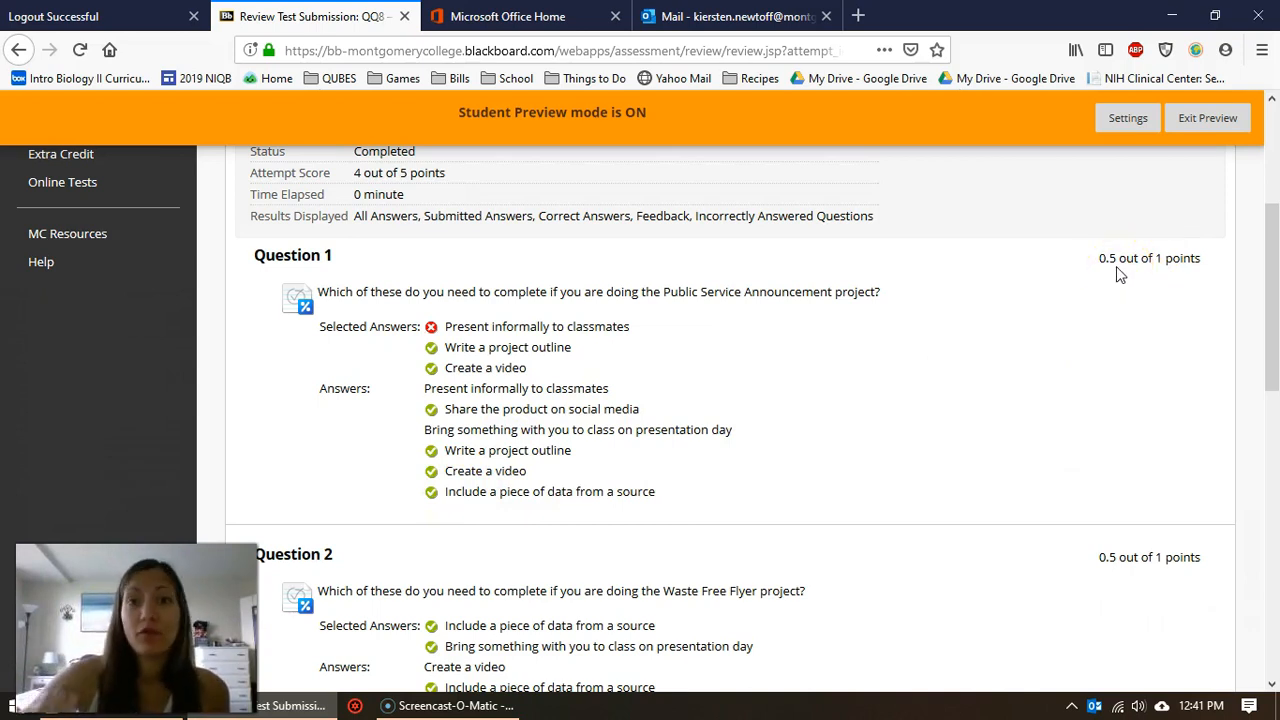
- Scroll to Question 2 on the Waste Free Flyer, scored 0.5 of 1
{"action": "scroll", "scroll_direction": "down", "scroll_amount": 3}
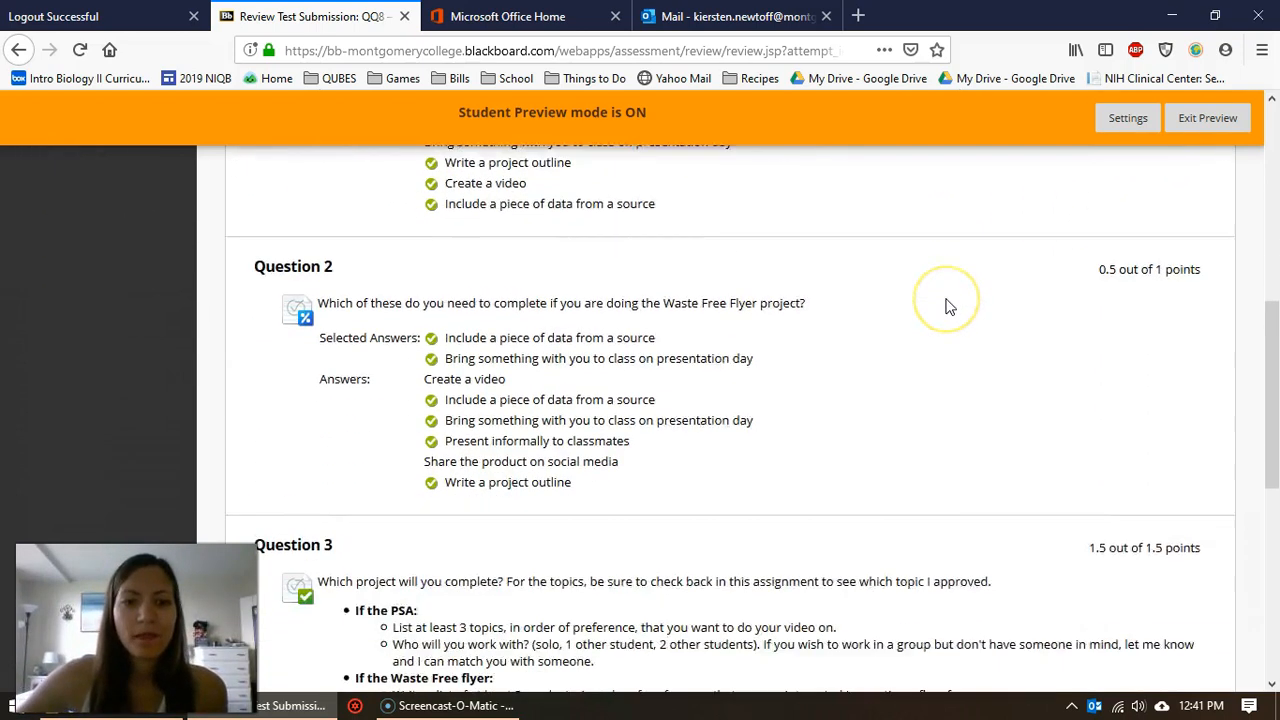
{"action": "mouse_move", "coordinate": [483, 345]}
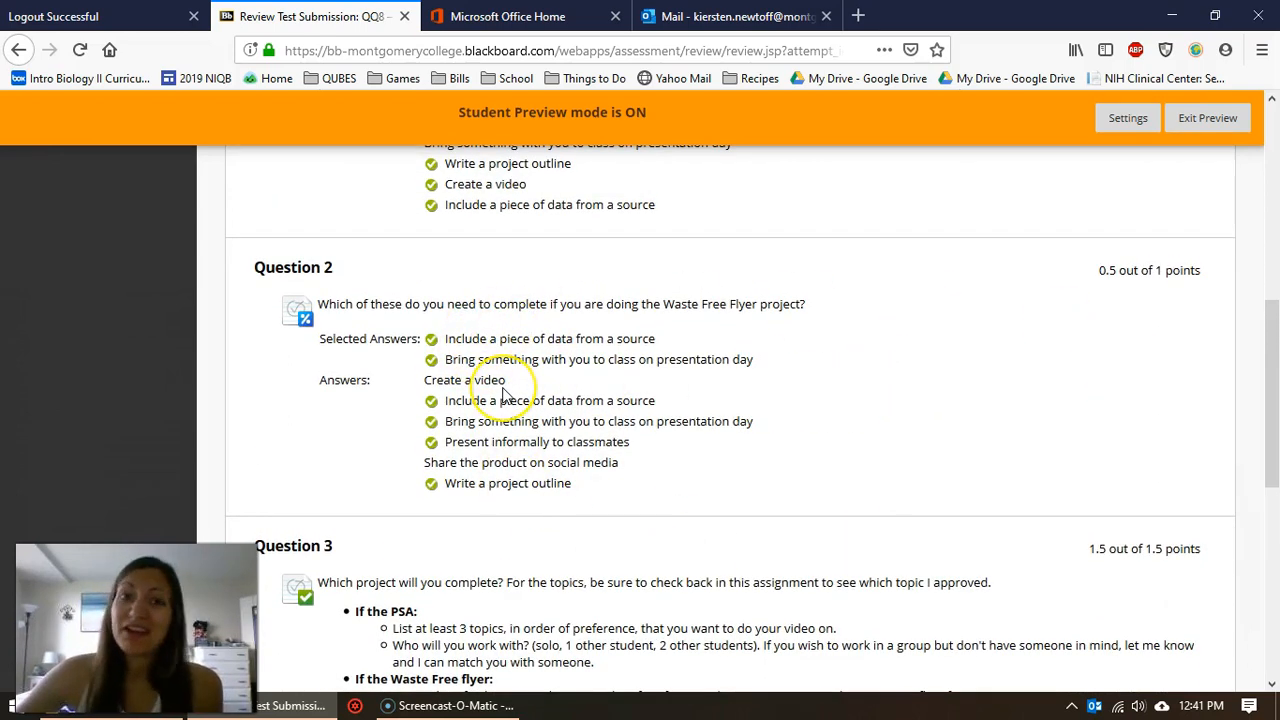
{"action": "mouse_move", "coordinate": [1150, 290]}
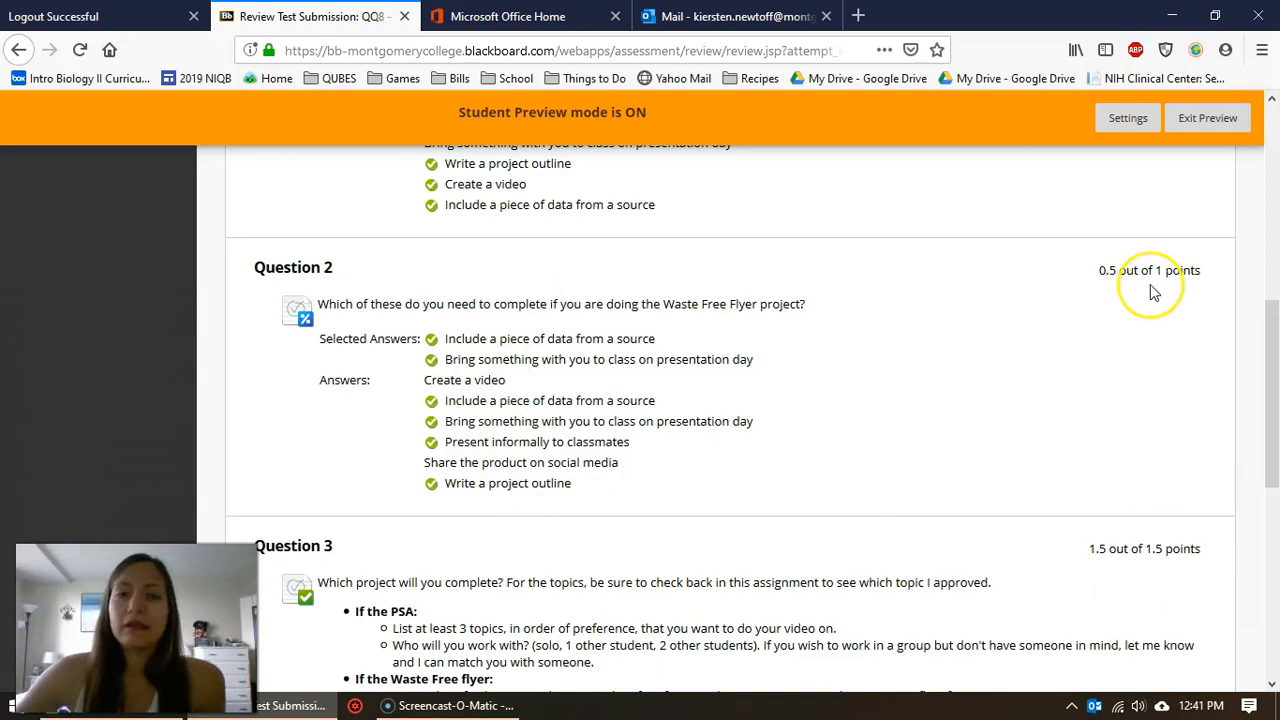
{"action": "mouse_move", "coordinate": [1150, 285]}
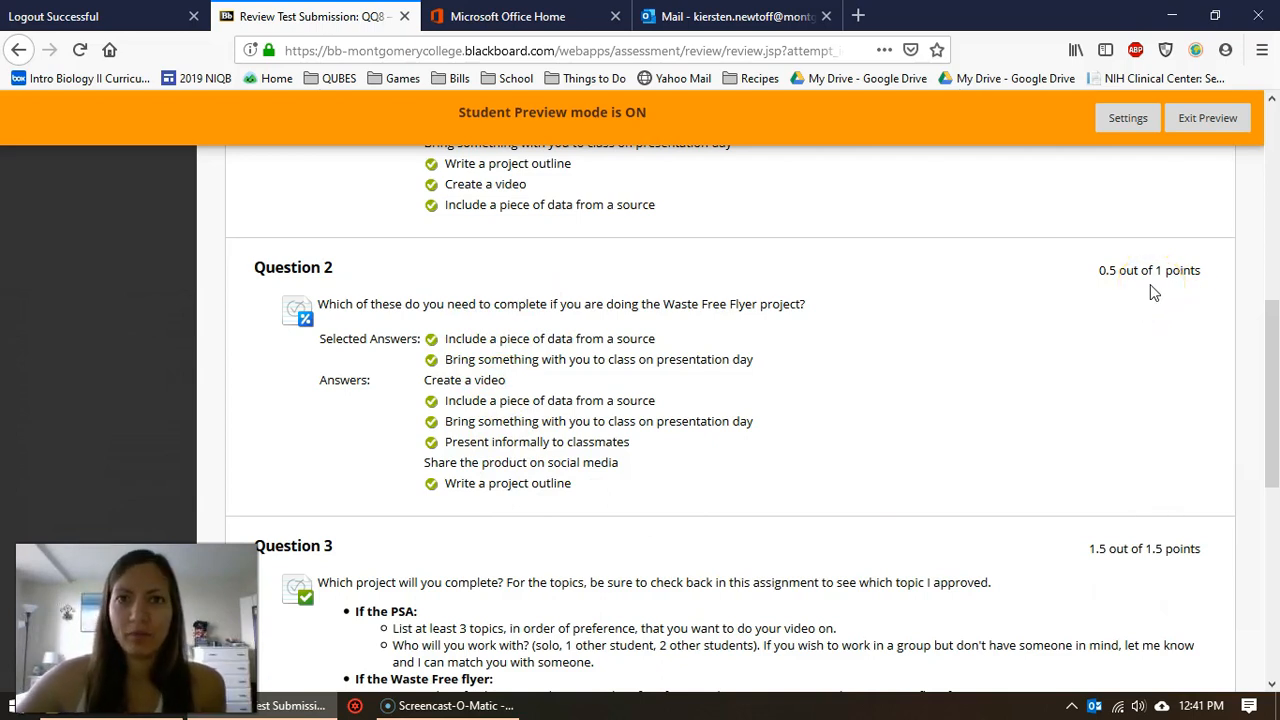
- Scroll to Question 3, scored 1.5 of 1.5 with water pollution feedback
{"action": "scroll", "scroll_direction": "down", "scroll_amount": 3}
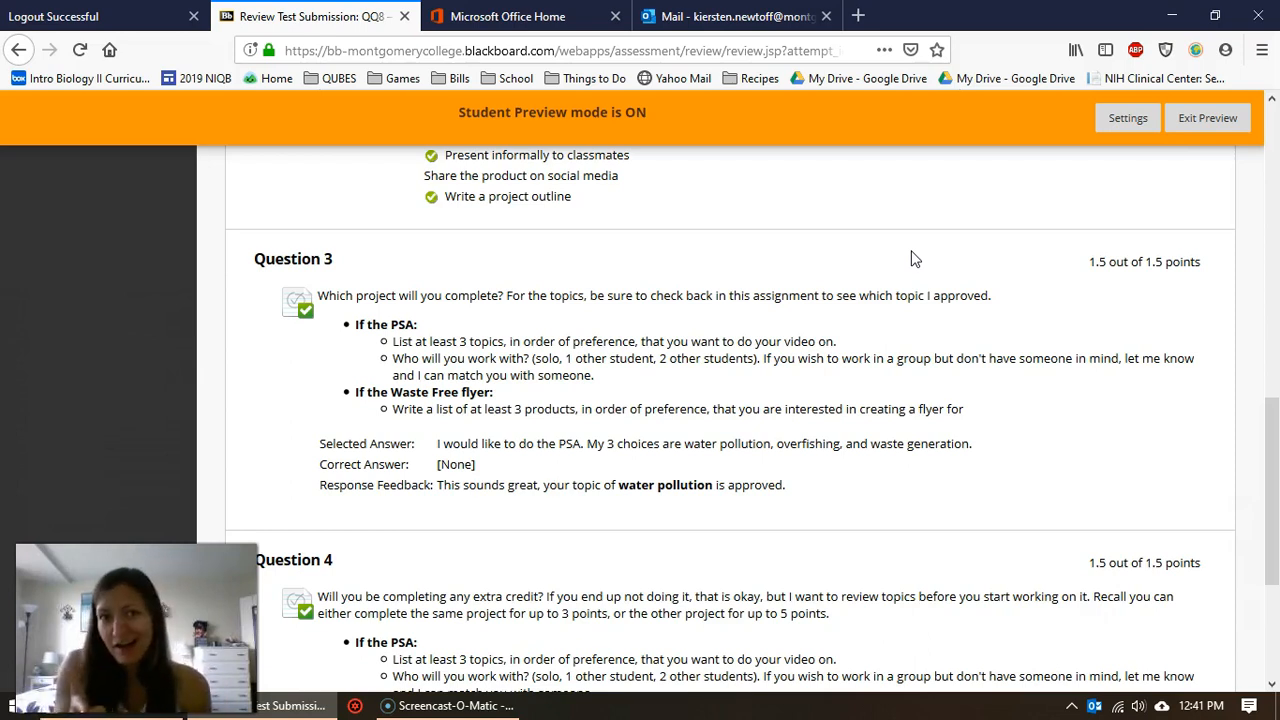
{"action": "mouse_move", "coordinate": [506, 301]}
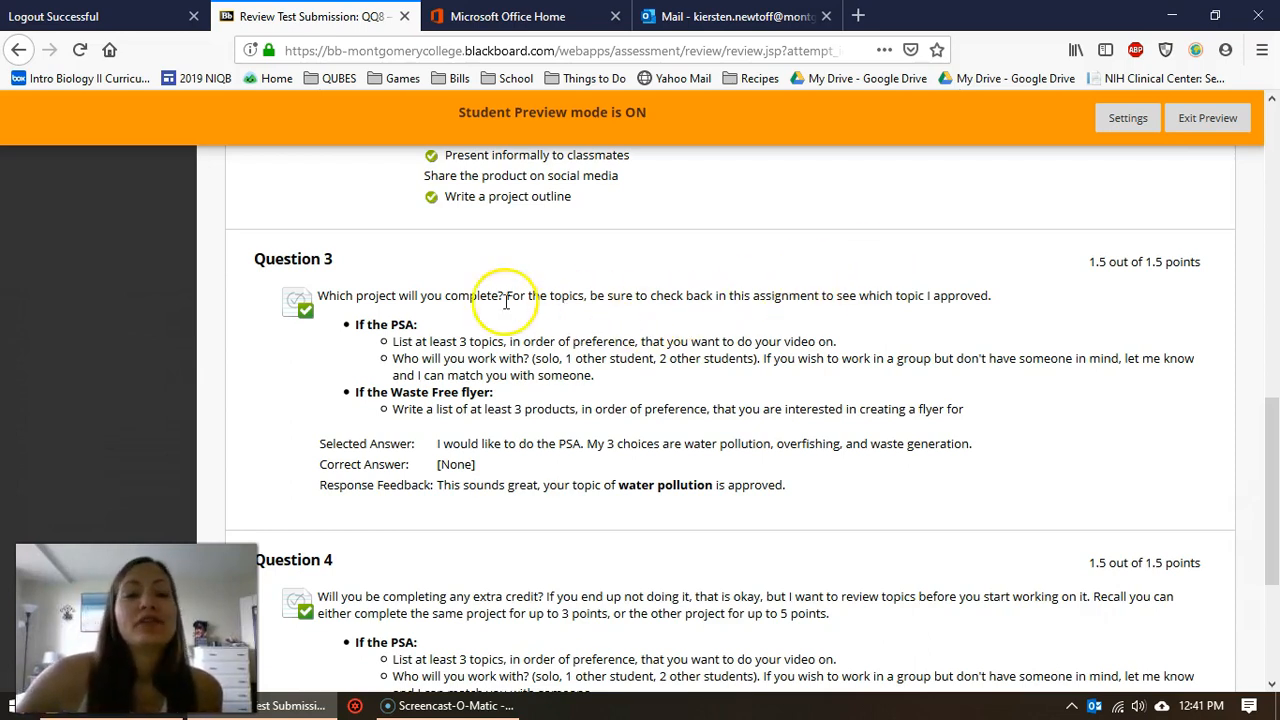
{"action": "mouse_move", "coordinate": [322, 455]}
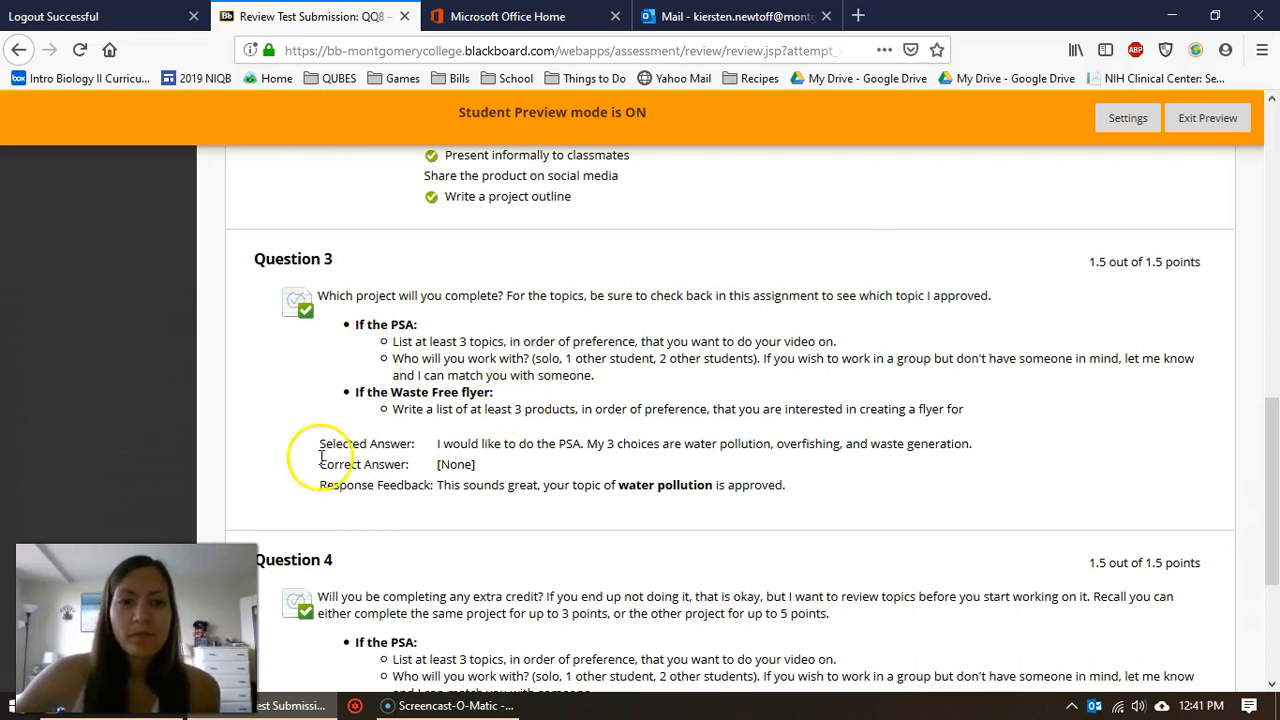
{"action": "mouse_move", "coordinate": [418, 463]}
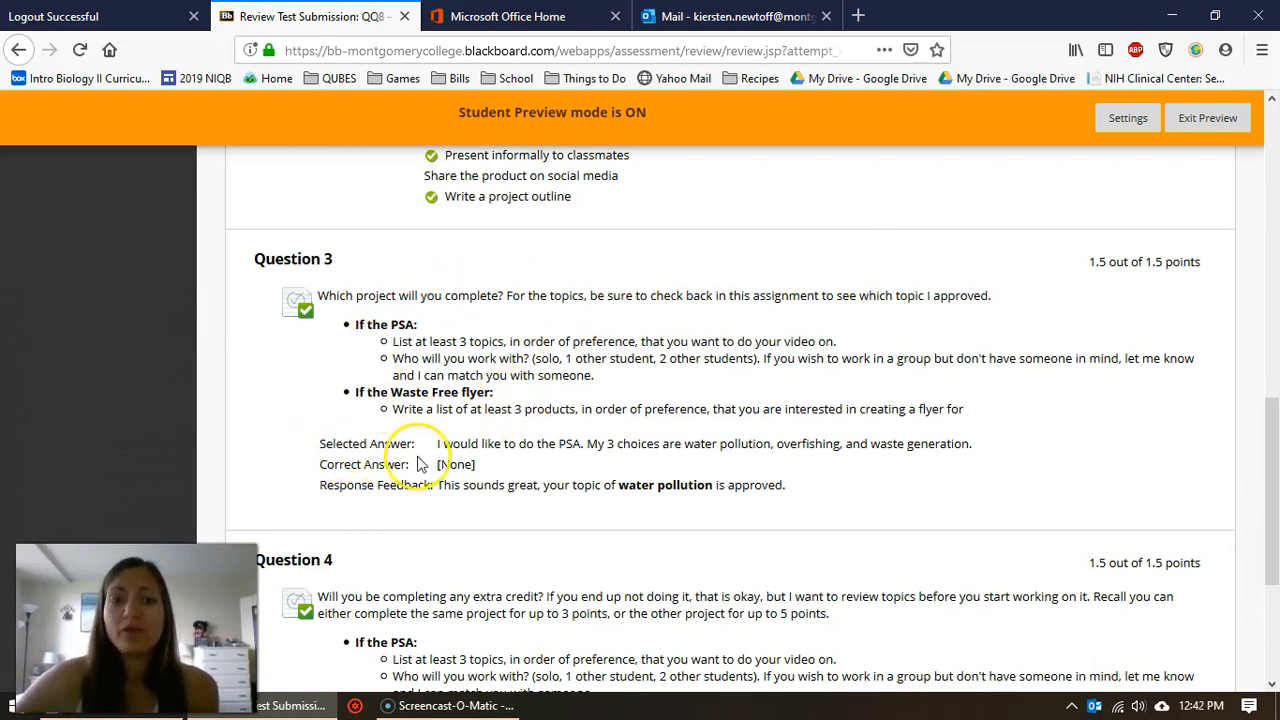
{"action": "mouse_move", "coordinate": [553, 448]}
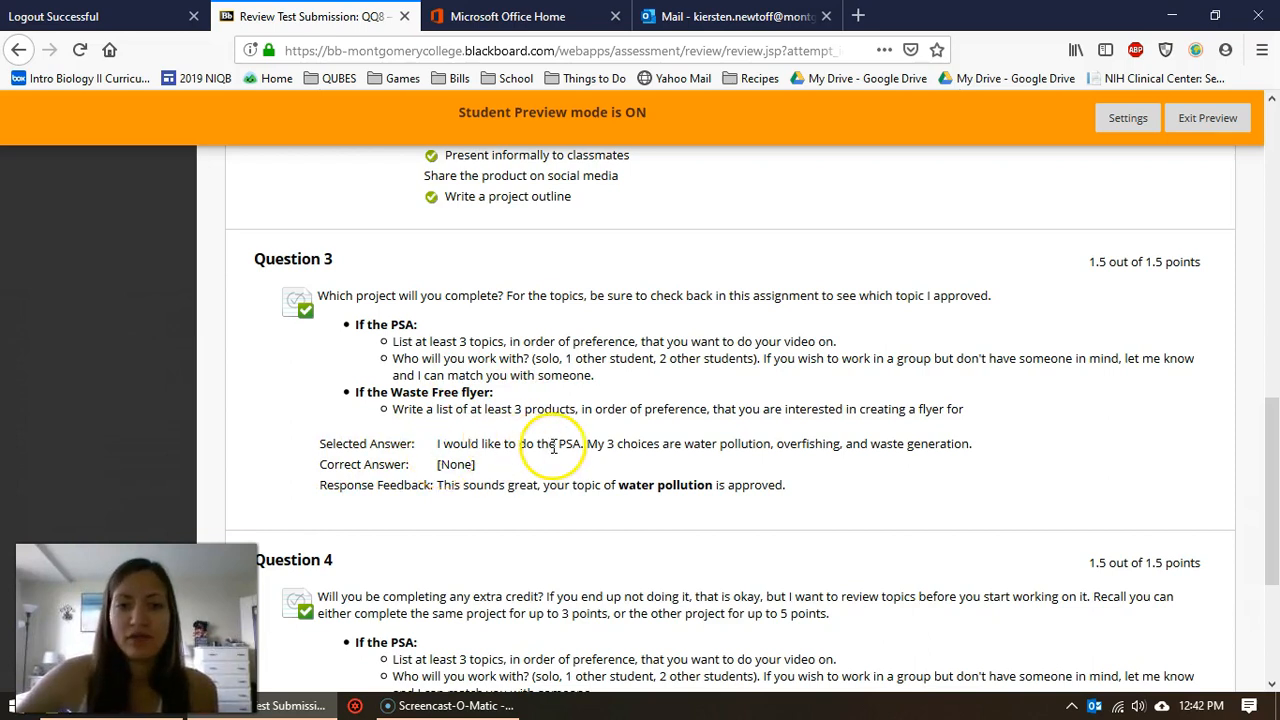
{"action": "mouse_move", "coordinate": [377, 491]}
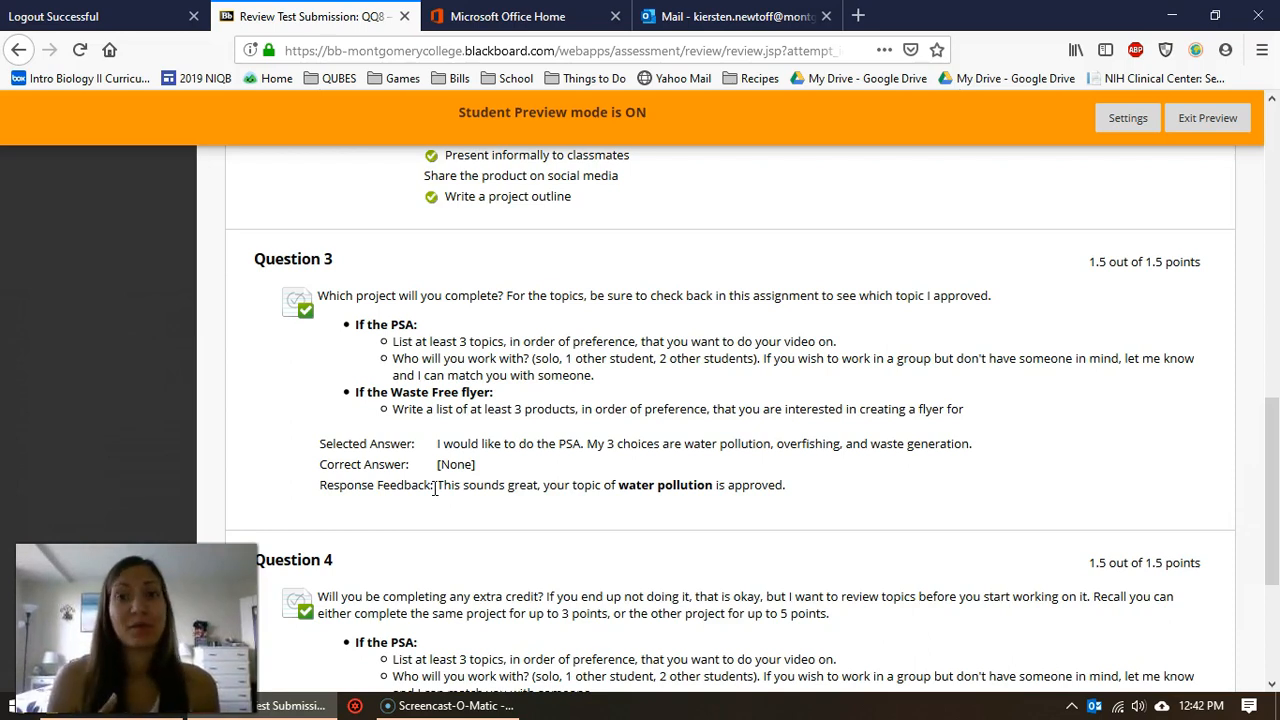
- Scroll to Question 4's extra-credit answer, Okay! feedback and submission date
{"action": "scroll", "scroll_direction": "down", "scroll_amount": 3}
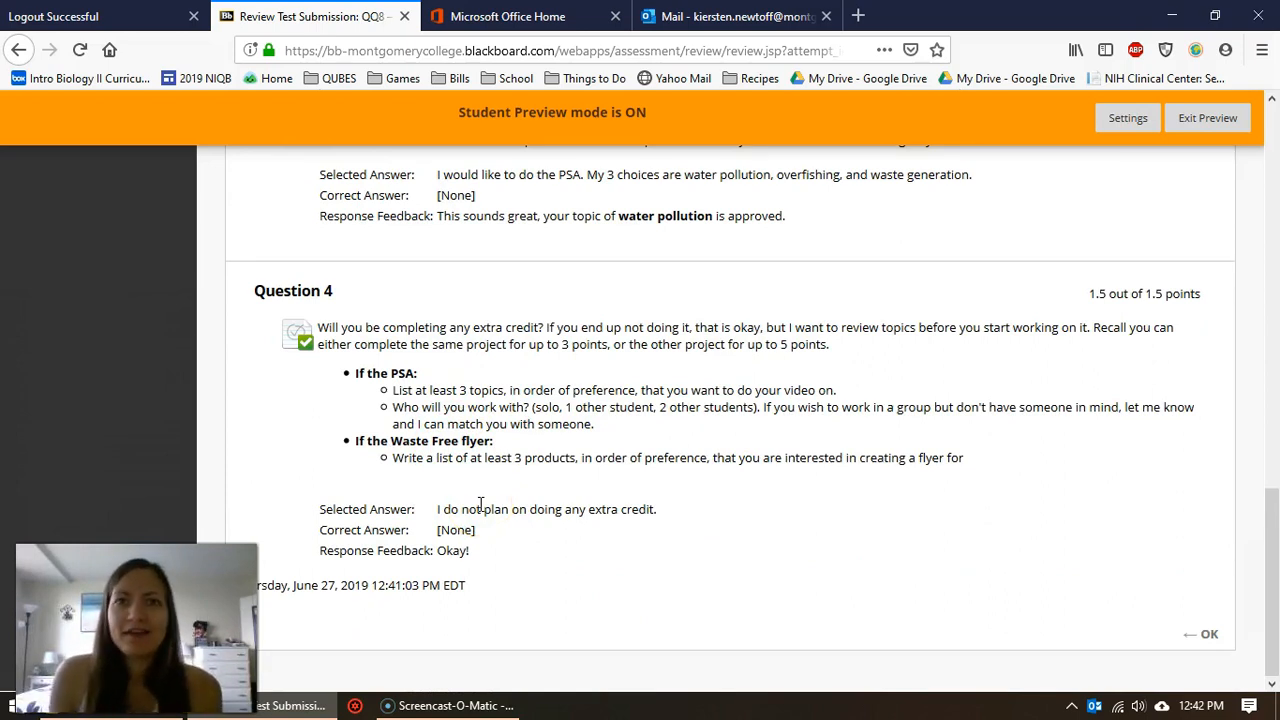
{"action": "mouse_move", "coordinate": [465, 585]}
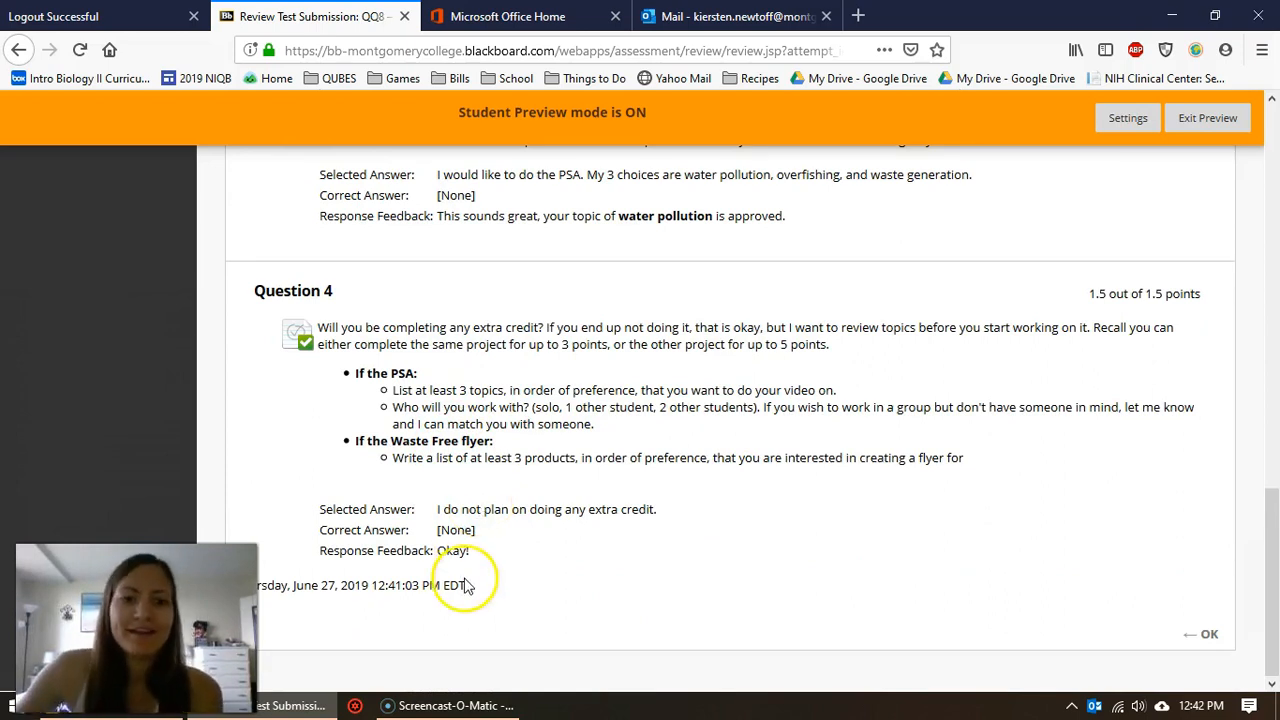